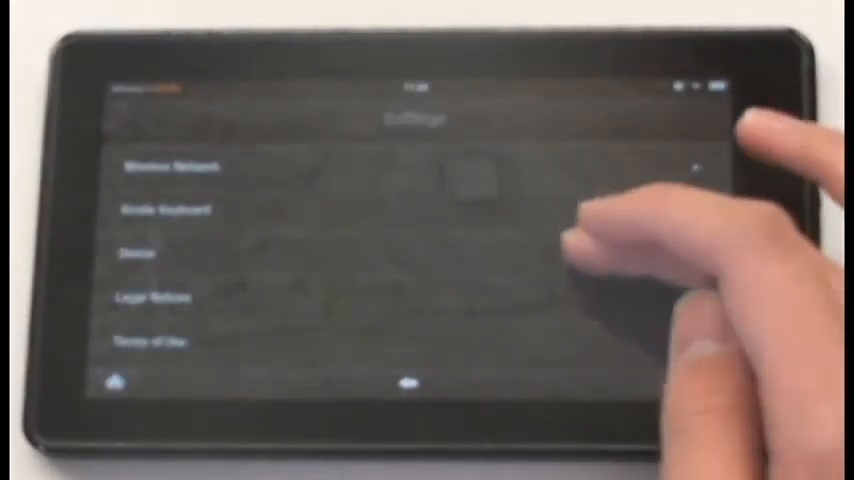
# - Confirm in Device settings that installing applications from unknown sources is switched on
pyautogui.click(136, 252)
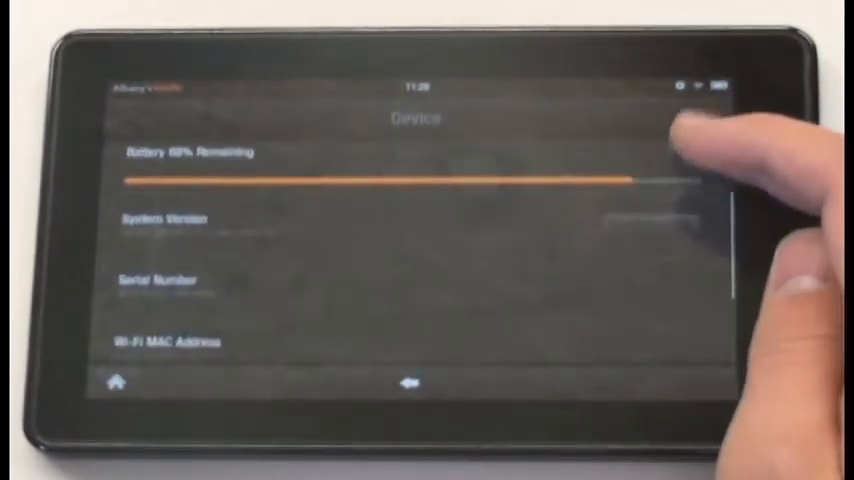
pyautogui.scroll(-3)
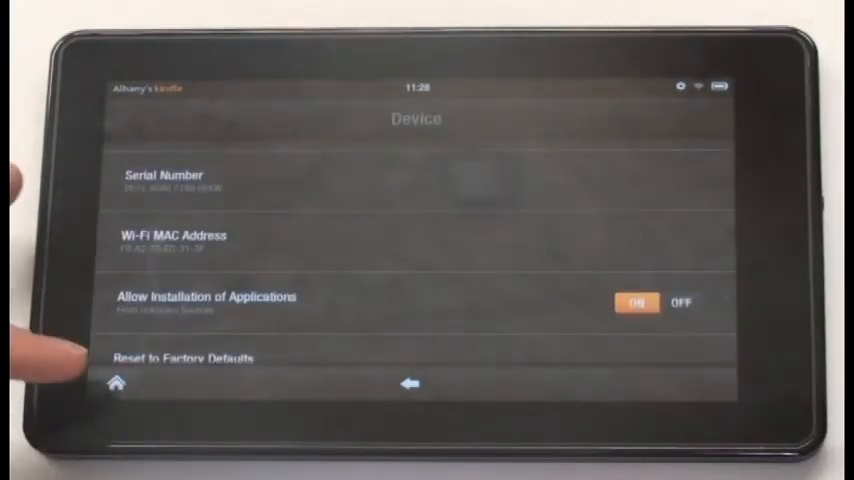
# - Launch the Silk browser from Home and enter m.getjar.com in the address bar
pyautogui.click(116, 384)
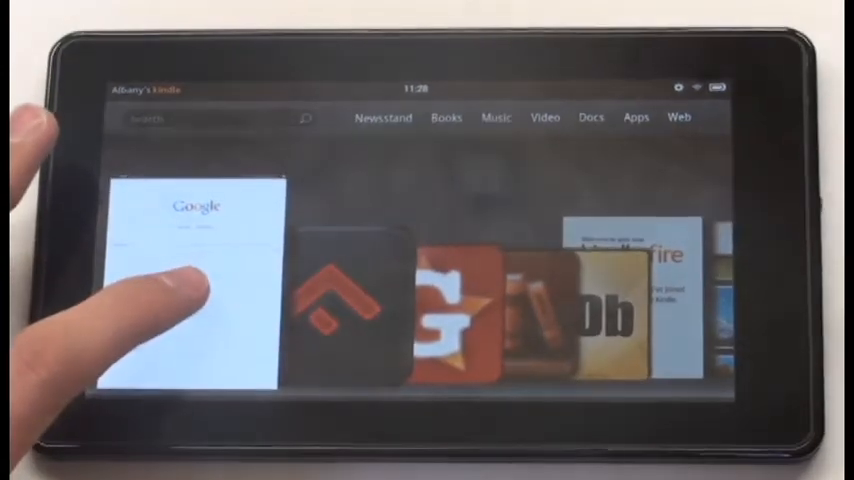
pyautogui.click(196, 290)
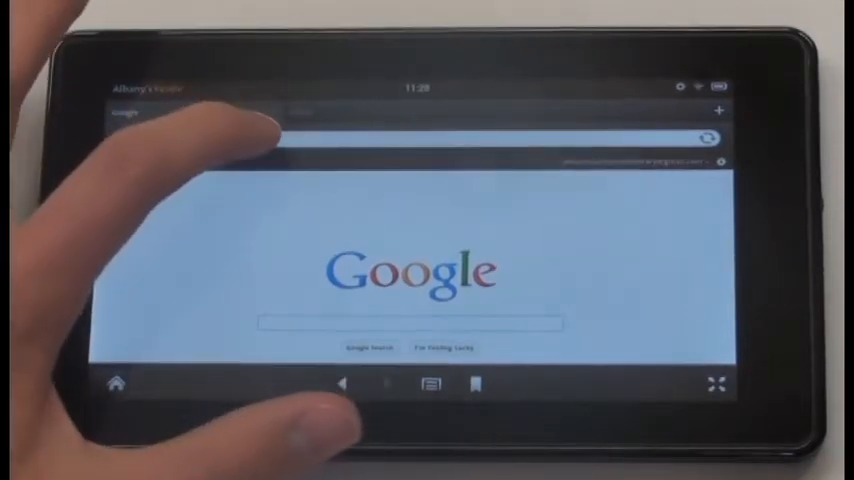
pyautogui.click(400, 116)
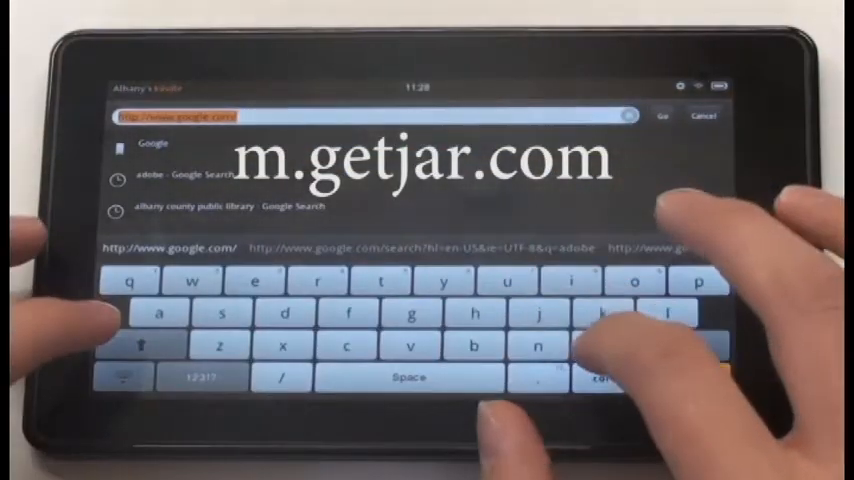
pyautogui.write('m.getjar')
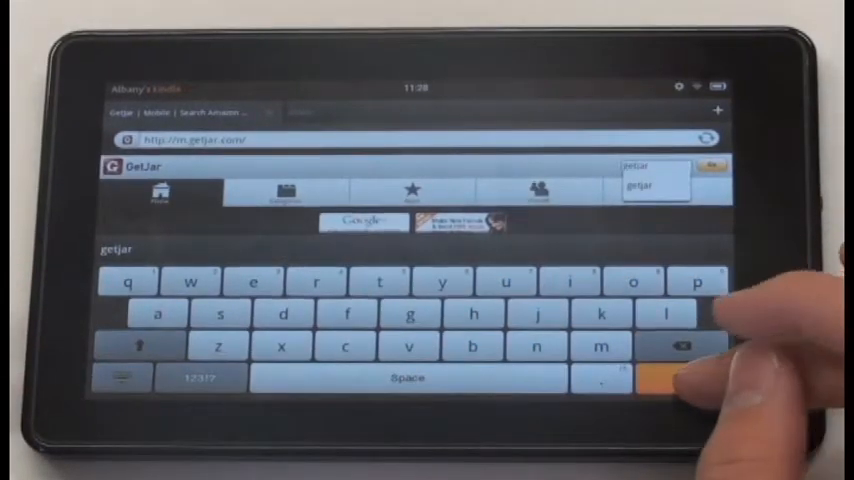
# - Download the GetJar app from its mobile site and confirm its installation
pyautogui.click(684, 378)
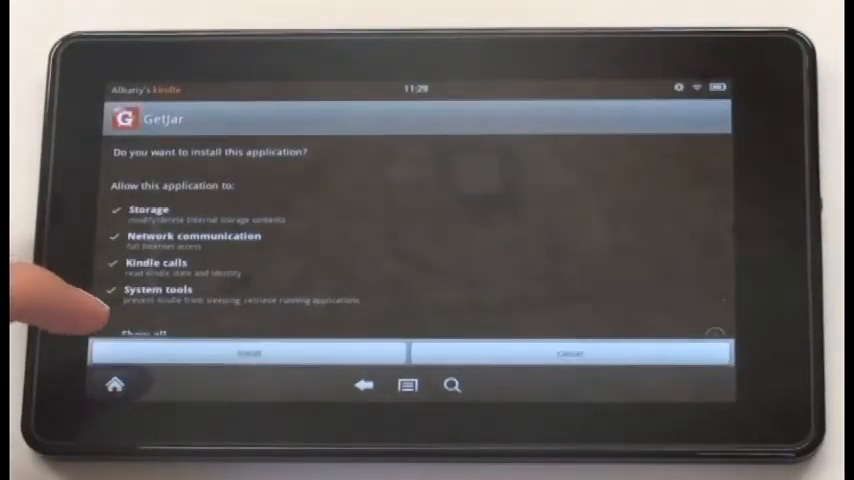
pyautogui.click(248, 352)
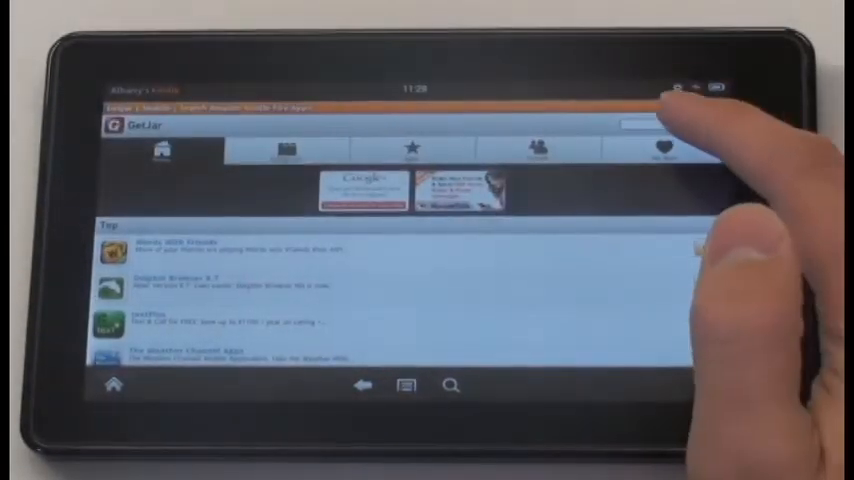
# - Search GetJar for Freading, download it and confirm installing it on the Kindle Fire
pyautogui.click(644, 122)
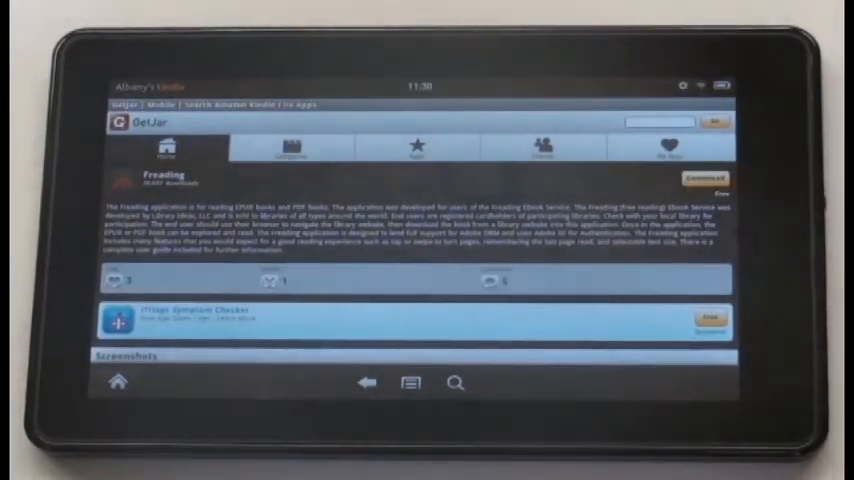
pyautogui.click(708, 176)
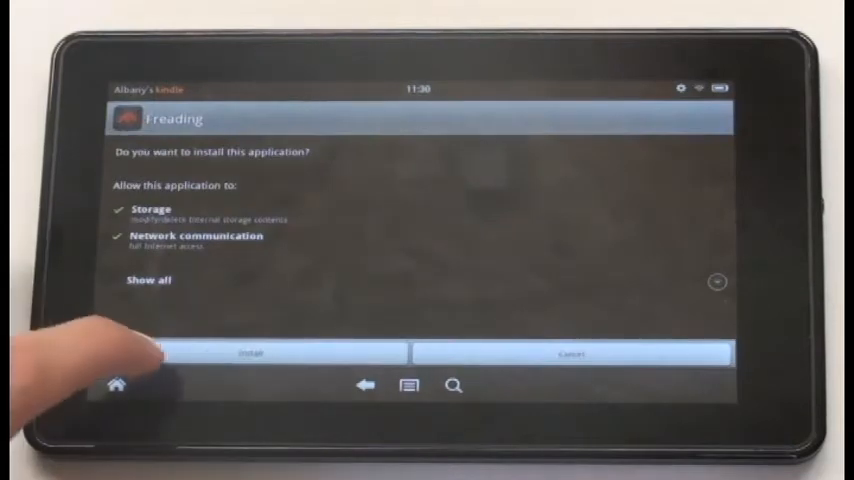
pyautogui.click(252, 352)
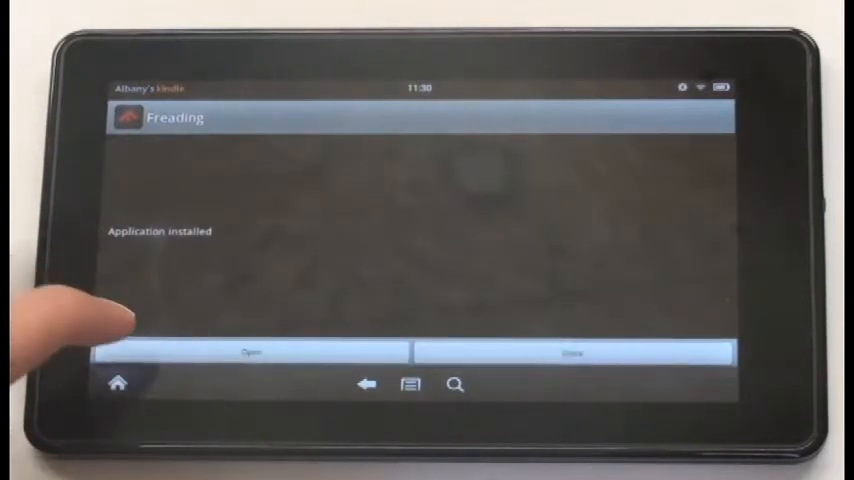
# - Launch the newly installed Freading app and bring up its device activation form
pyautogui.click(252, 352)
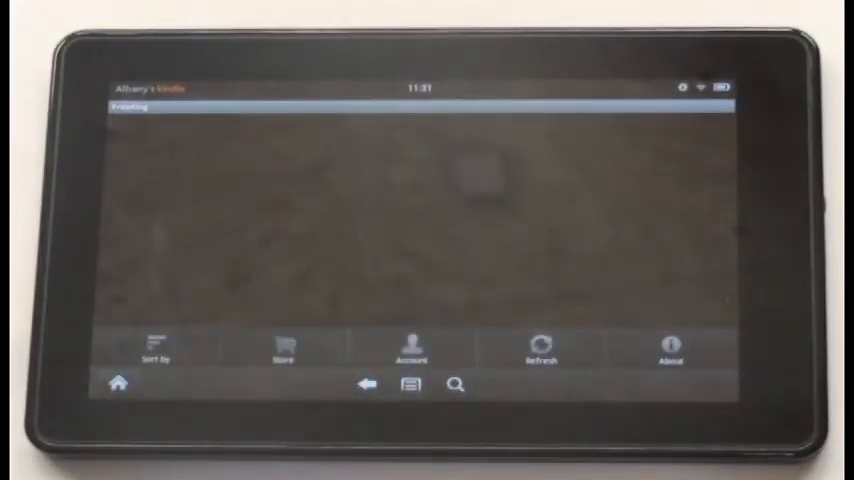
pyautogui.click(412, 348)
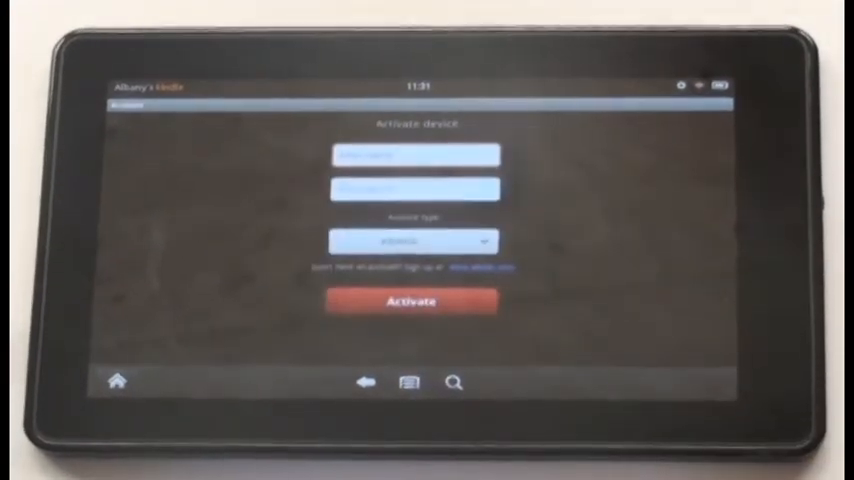
# - Enter the library card number and PIN, activate, and browse the Wyoming Libraries catalog
pyautogui.click(414, 156)
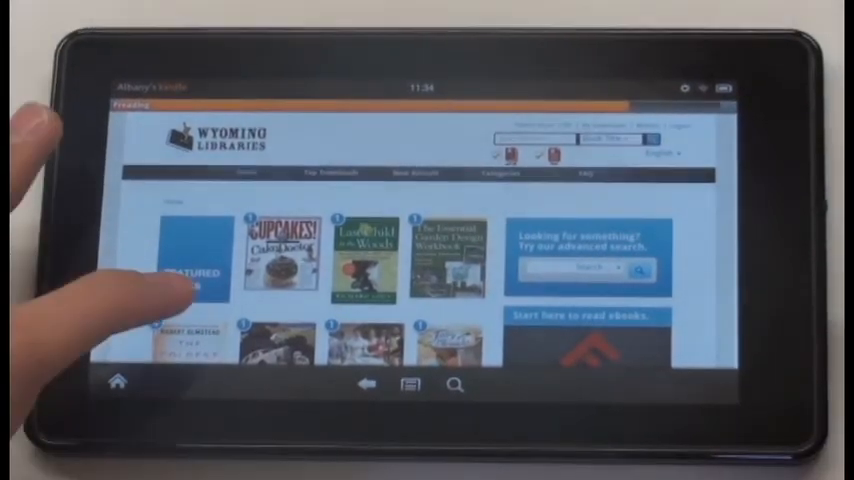
pyautogui.scroll(-3)
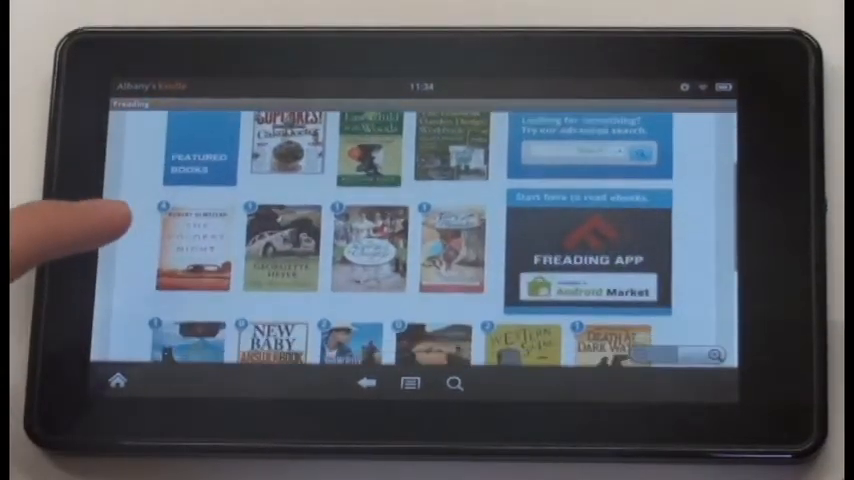